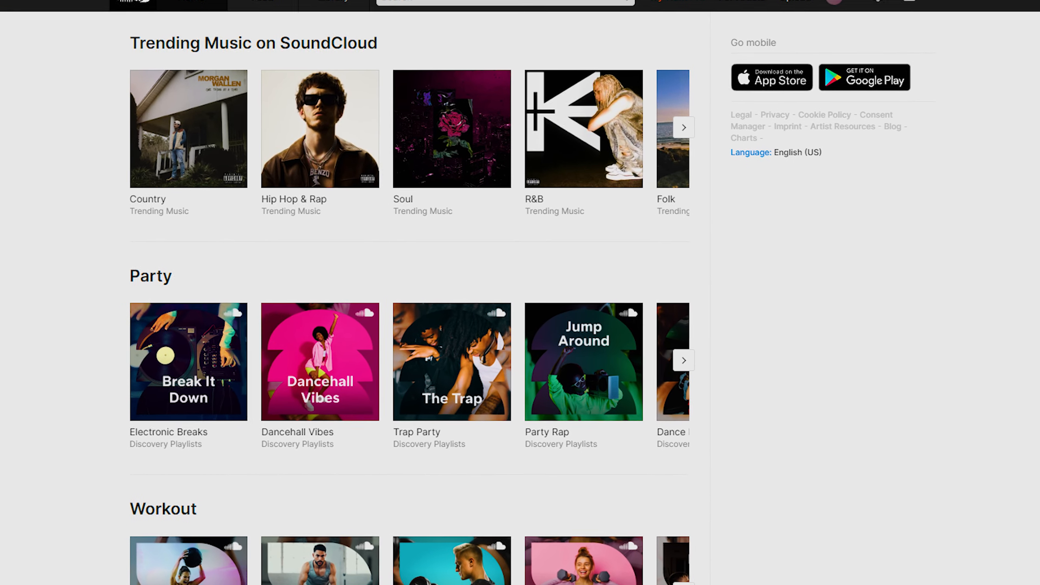
- Connect ExpressVPN to the chosen USA - Atlanta server location
{"action": "scroll", "scroll_direction": "down", "scroll_amount": 3}
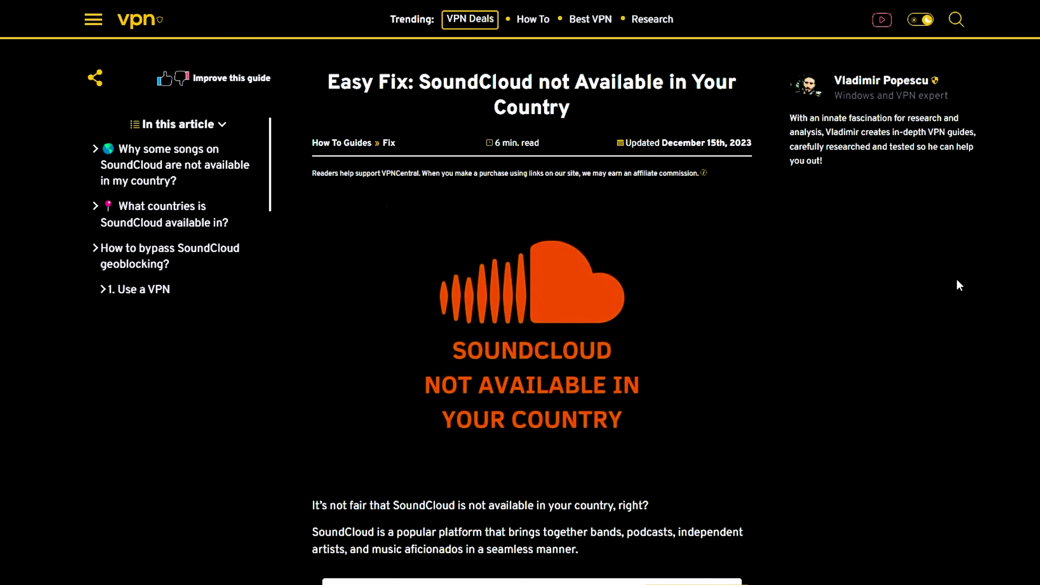
{"action": "scroll", "scroll_direction": "down", "scroll_amount": 3}
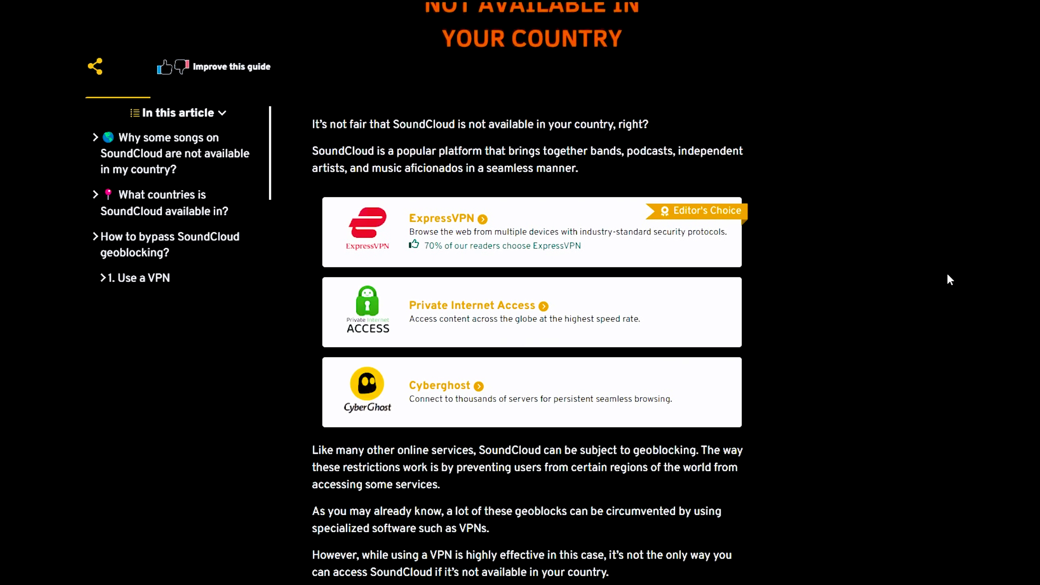
{"action": "scroll", "scroll_direction": "down", "scroll_amount": 3}
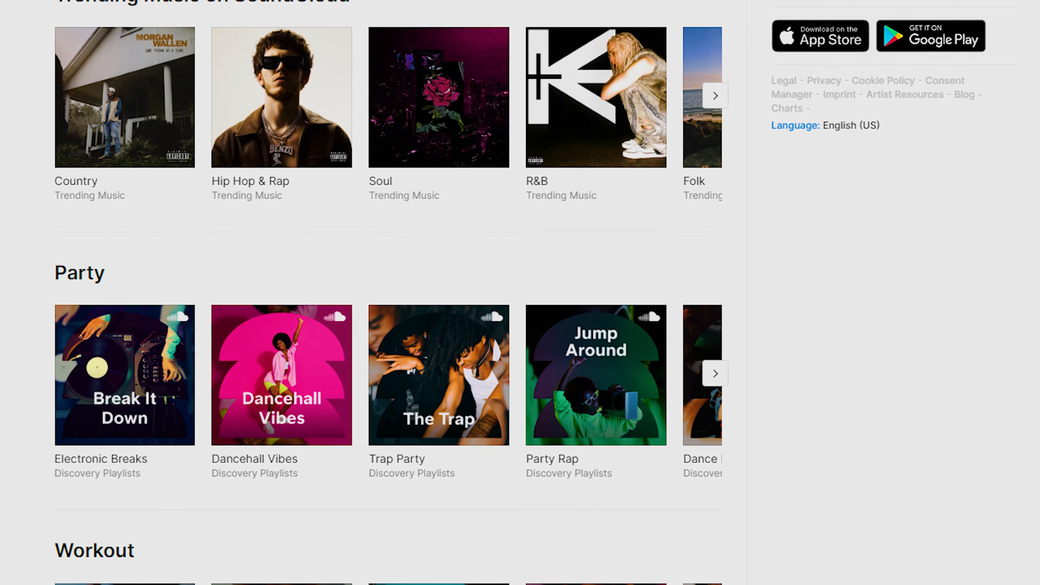
{"action": "scroll", "scroll_direction": "down", "scroll_amount": 3}
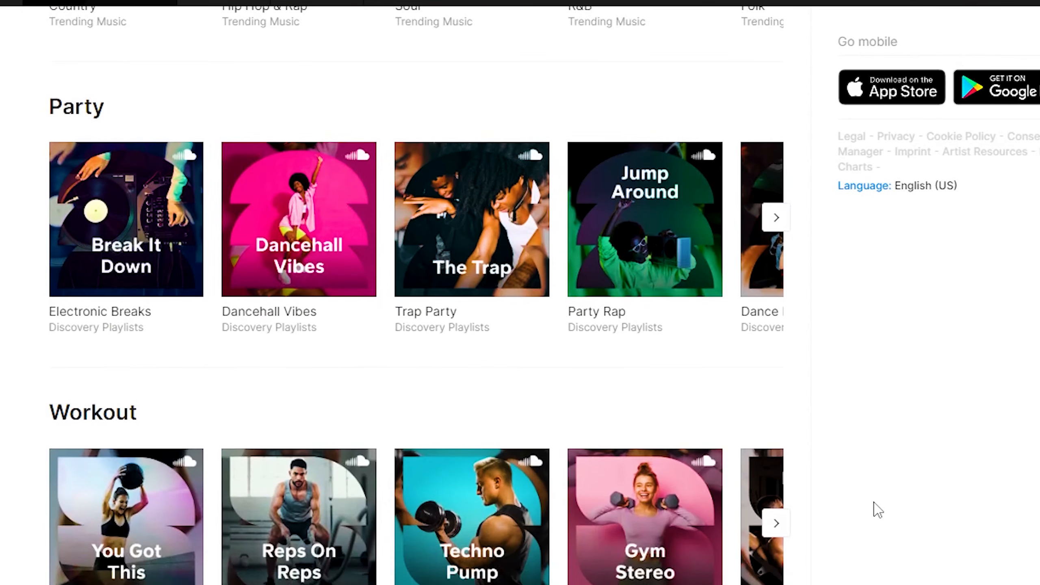
{"action": "scroll", "scroll_direction": "down", "scroll_amount": 3}
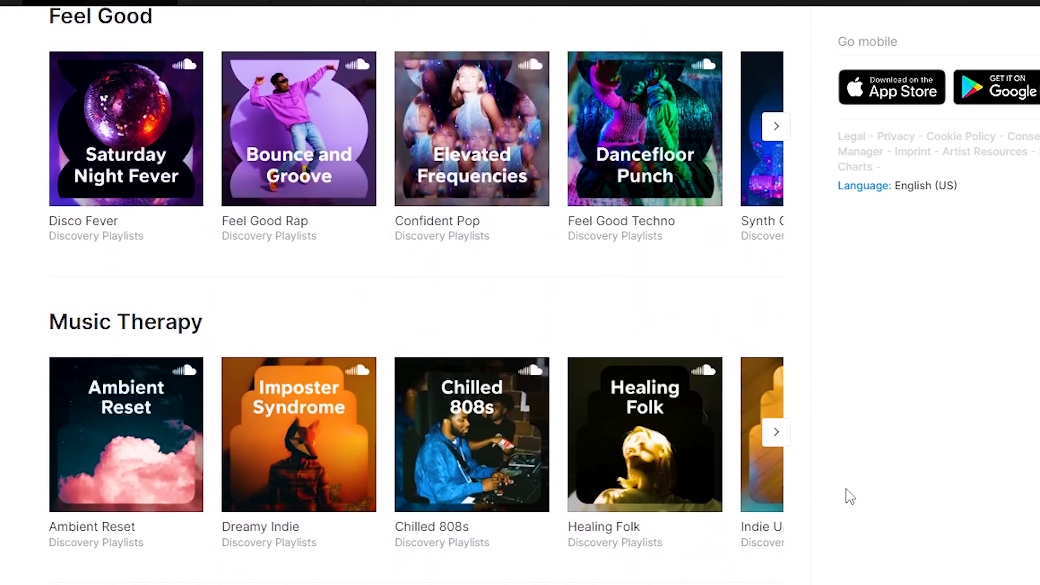
{"action": "scroll", "scroll_direction": "down", "scroll_amount": 3}
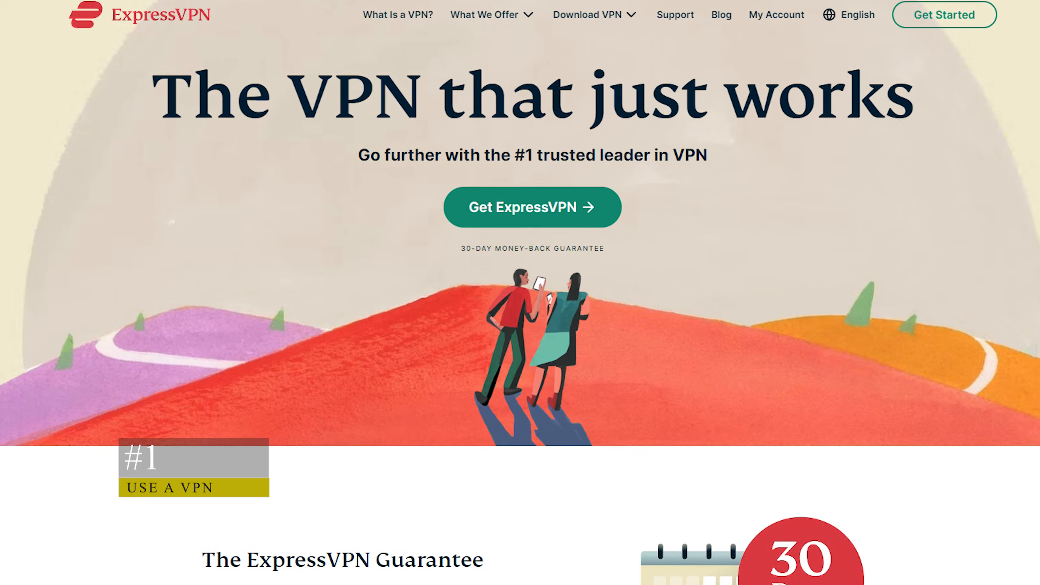
{"action": "scroll", "scroll_direction": "down", "scroll_amount": 3}
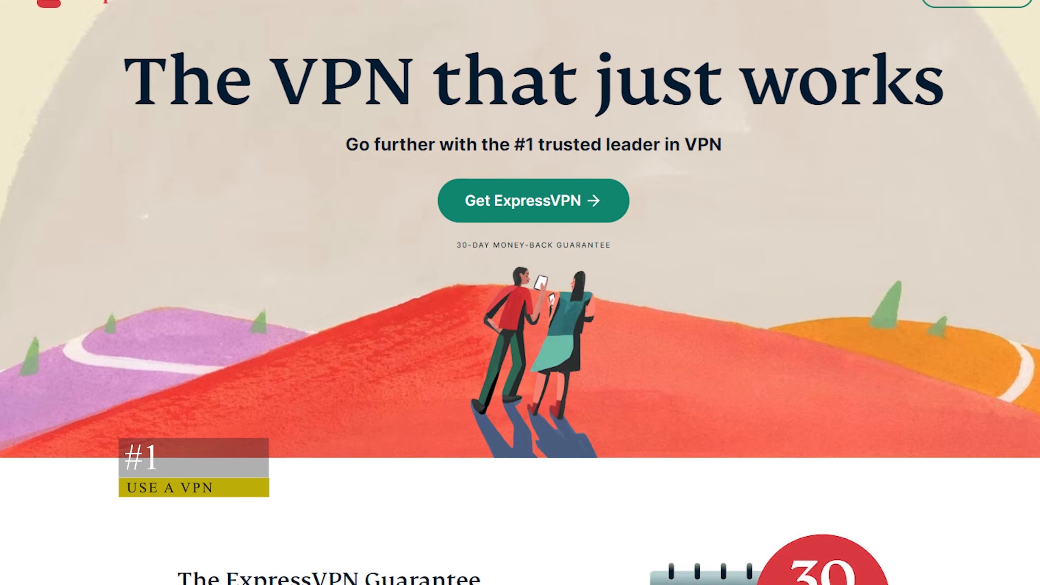
{"action": "scroll", "scroll_direction": "down", "scroll_amount": 3}
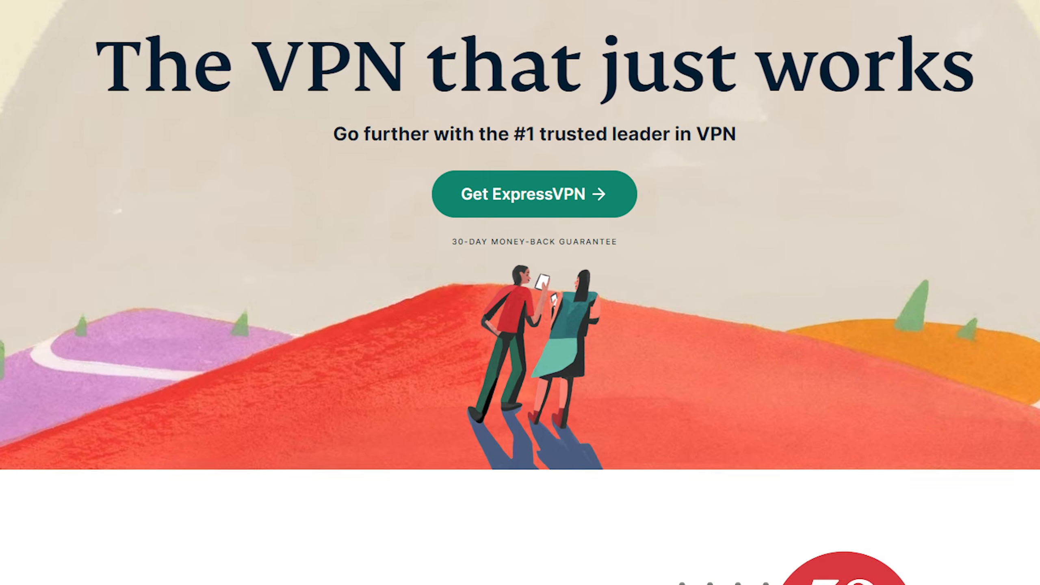
{"action": "scroll", "scroll_direction": "down", "scroll_amount": 3}
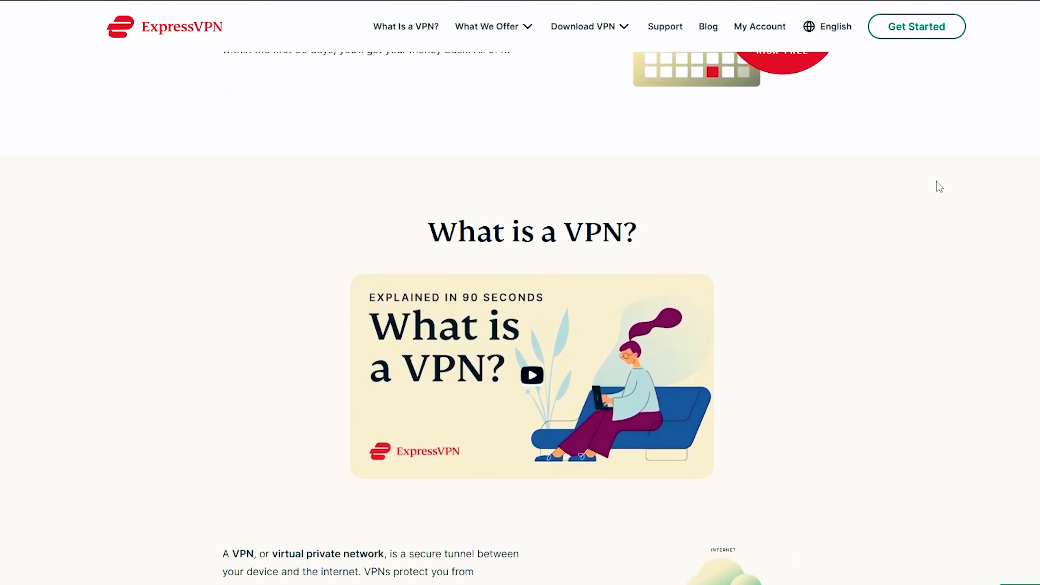
{"action": "scroll", "scroll_direction": "down", "scroll_amount": 3}
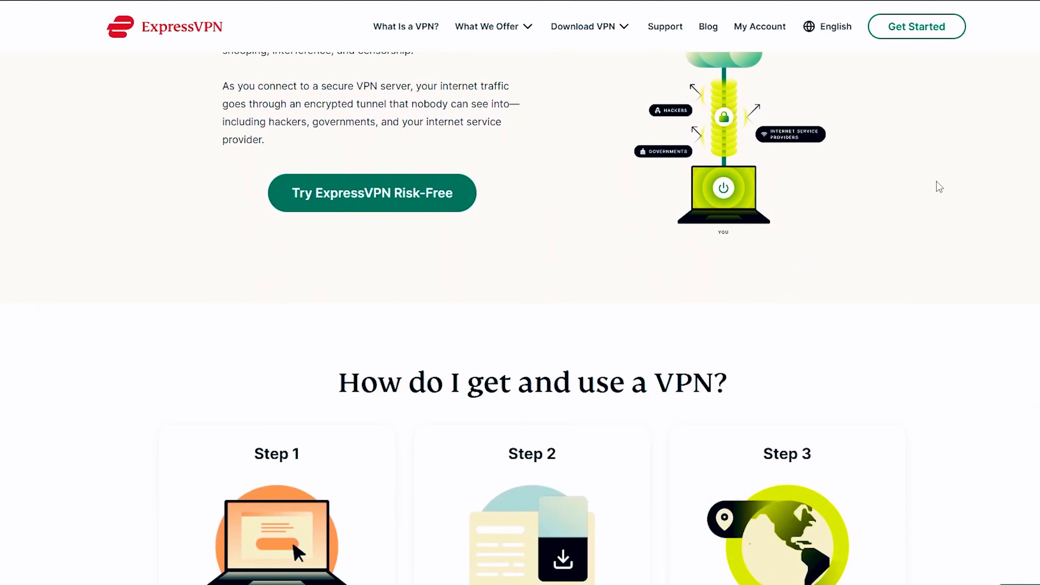
{"action": "scroll", "scroll_direction": "down", "scroll_amount": 3}
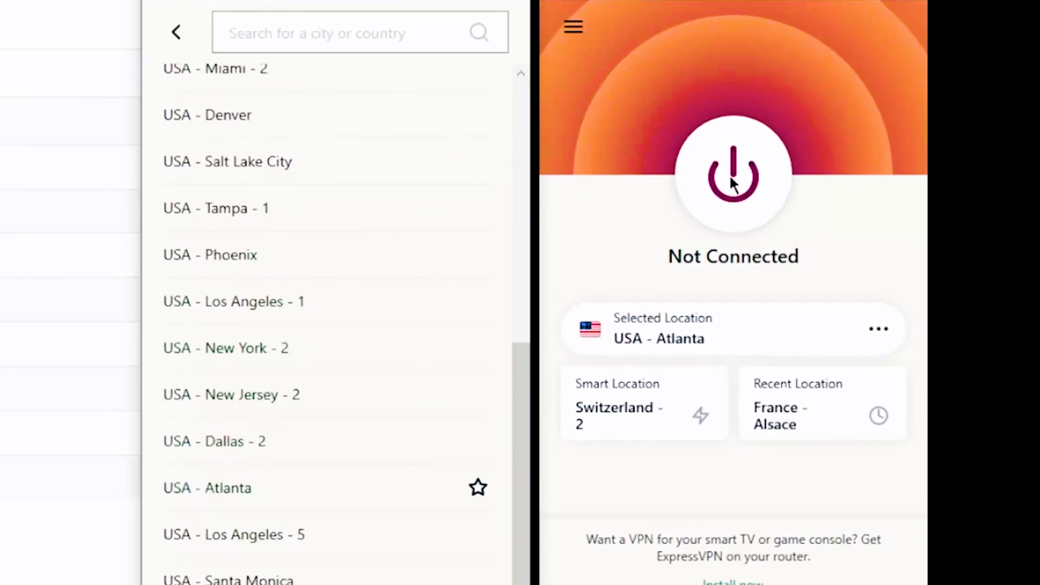
{"action": "left_click", "coordinate": [734, 180]}
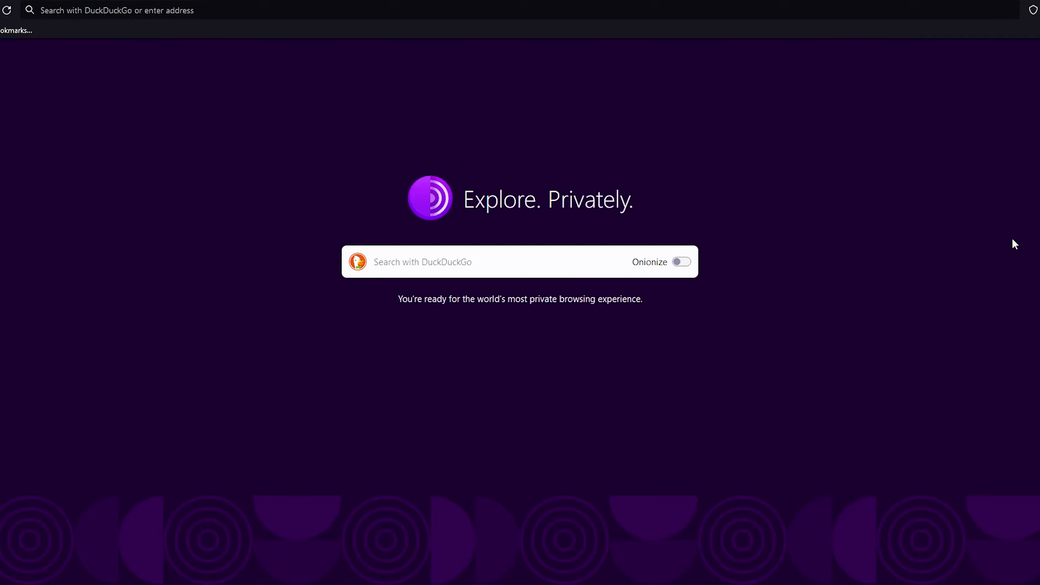
{"action": "mouse_move", "coordinate": [630, 90]}
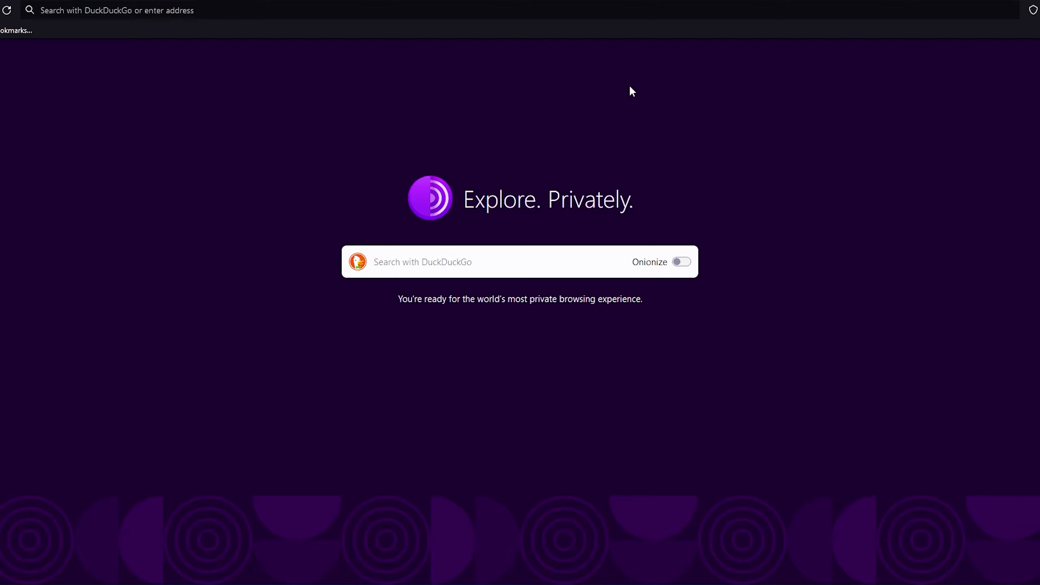
- Search DuckDuckGo for 'soundcloud' and open the 'SoundCloud - Official Site' result
{"action": "type", "text": "soundcloud"}
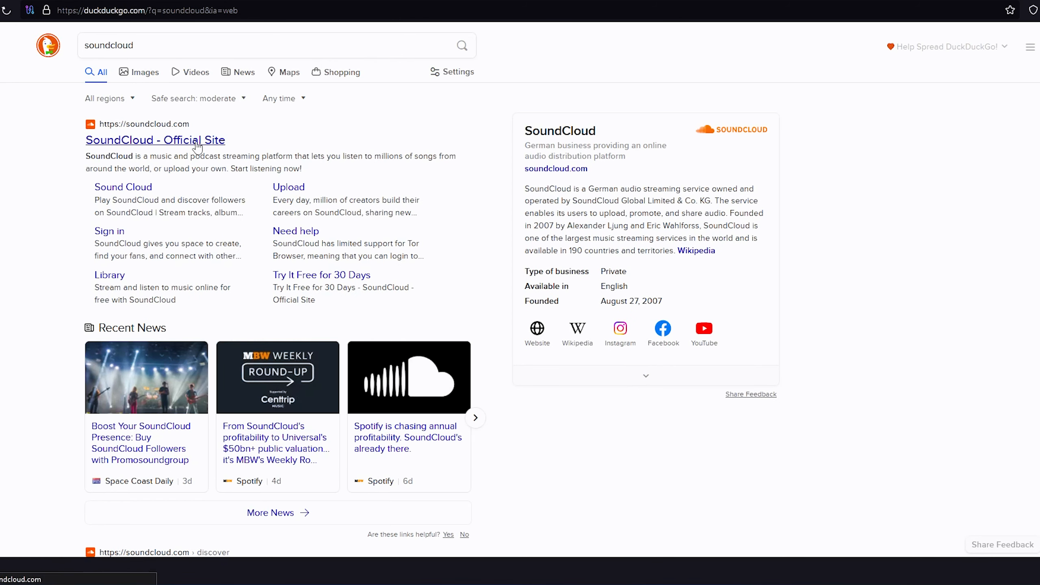
{"action": "left_click", "coordinate": [155, 140]}
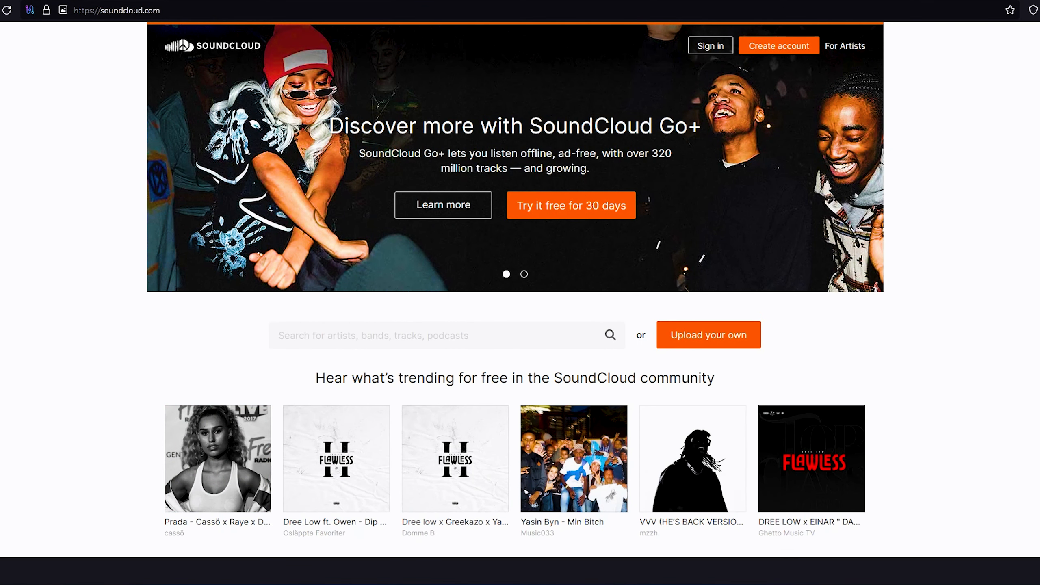
{"action": "scroll", "scroll_direction": "down", "scroll_amount": 3}
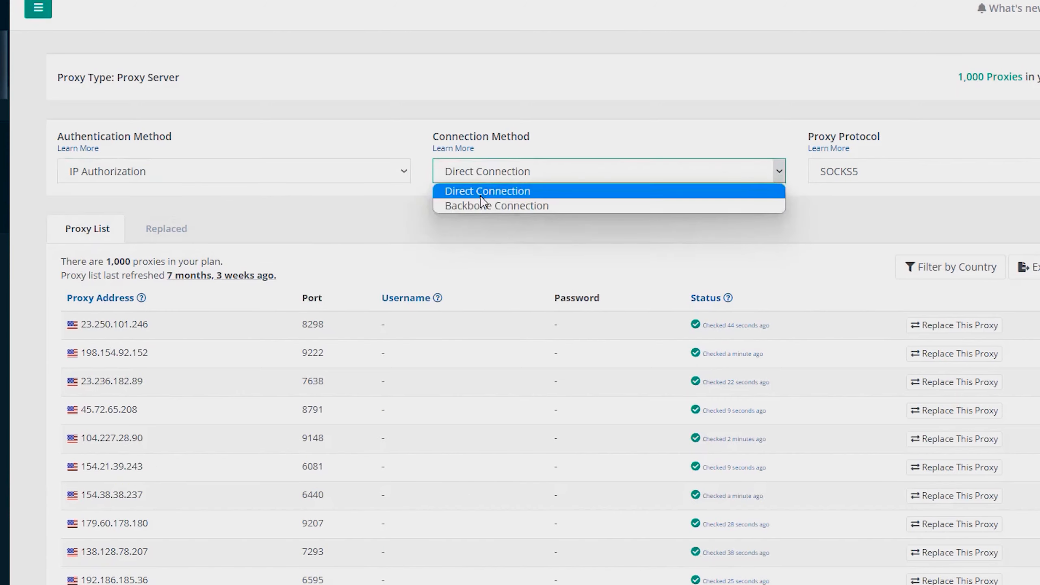
- Export the Webshare proxy list as a Txt file using Direct Connection and SOCKS5
{"action": "left_click", "coordinate": [898, 171]}
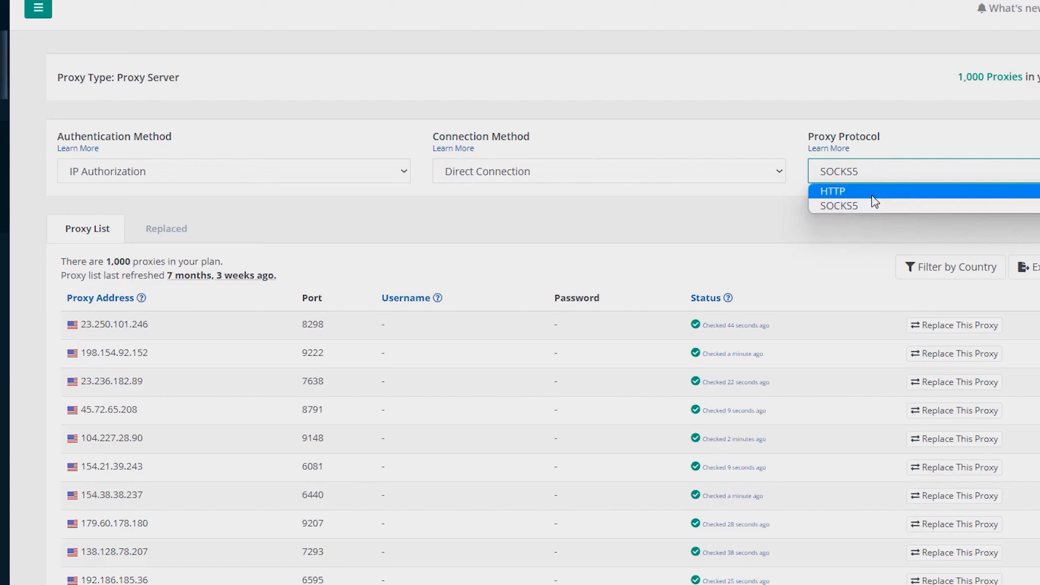
{"action": "left_click", "coordinate": [839, 205]}
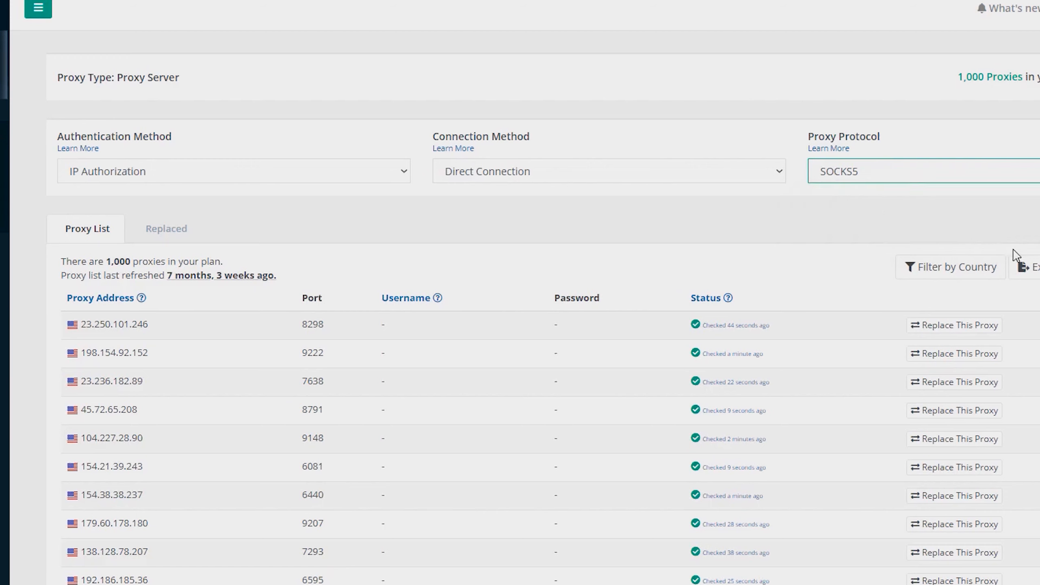
{"action": "left_click", "coordinate": [1027, 267]}
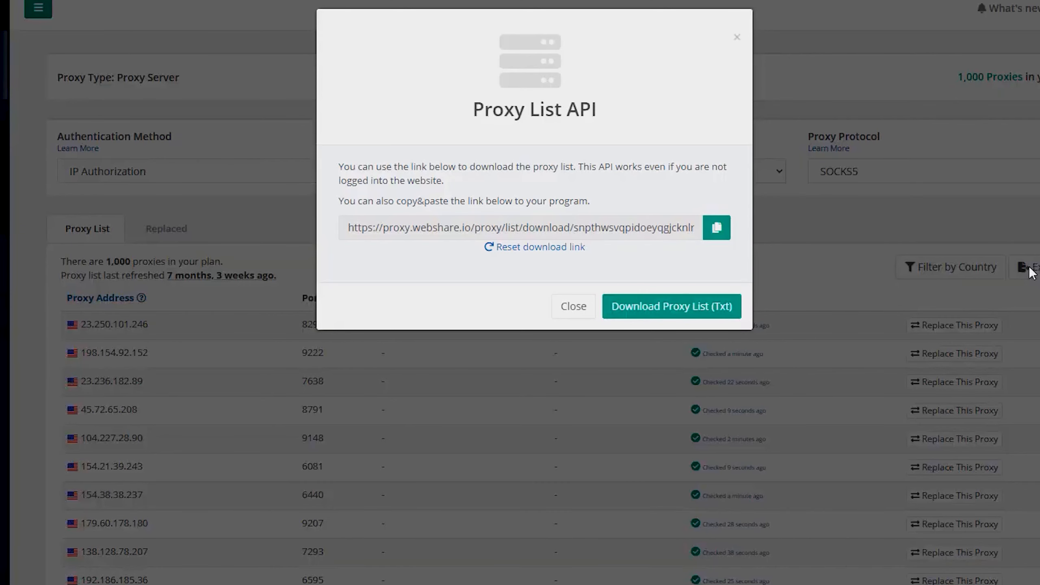
{"action": "mouse_move", "coordinate": [654, 311]}
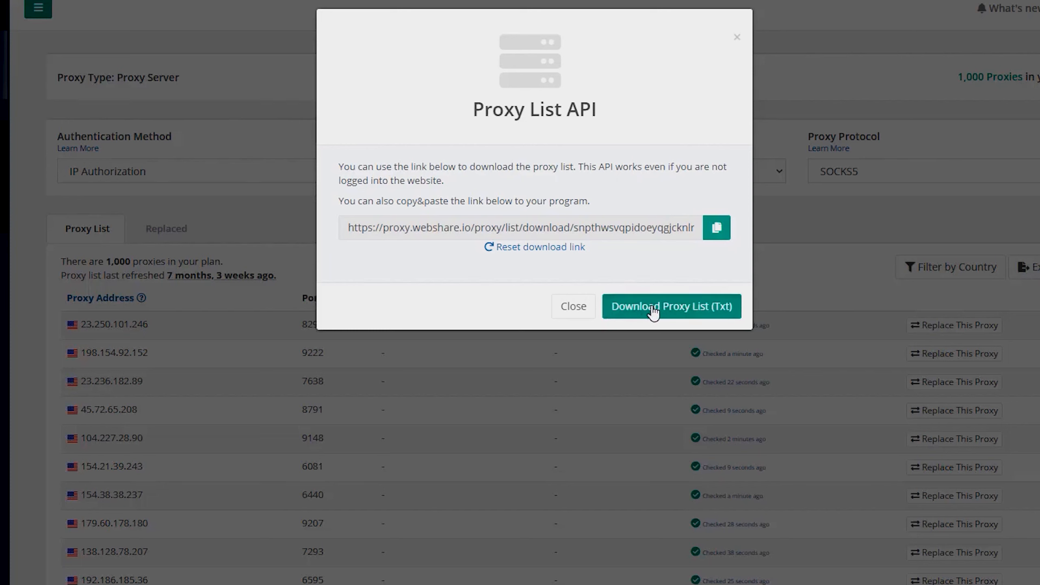
{"action": "left_click", "coordinate": [672, 307]}
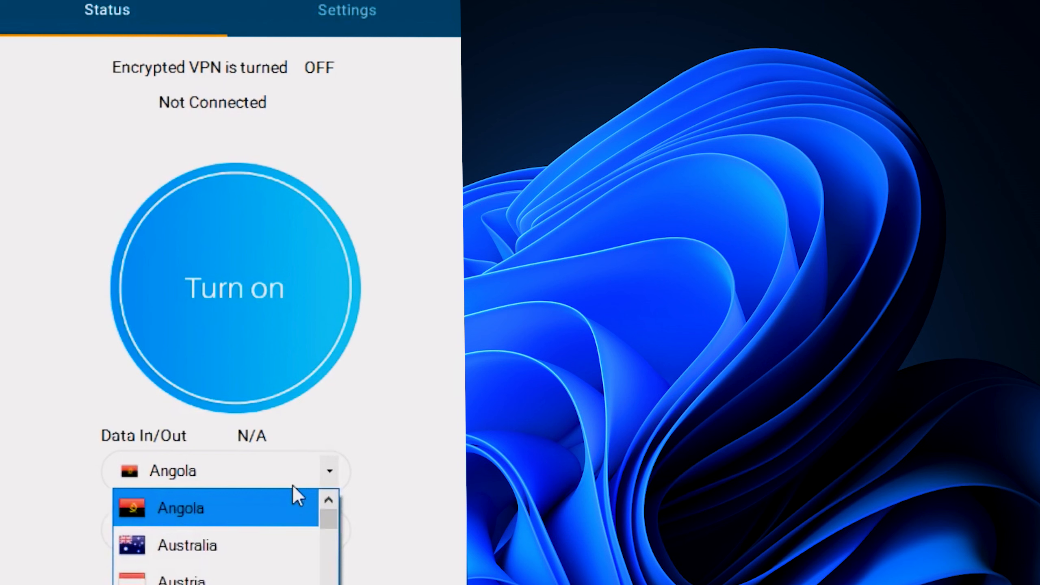
{"action": "scroll", "scroll_direction": "down", "scroll_amount": 3}
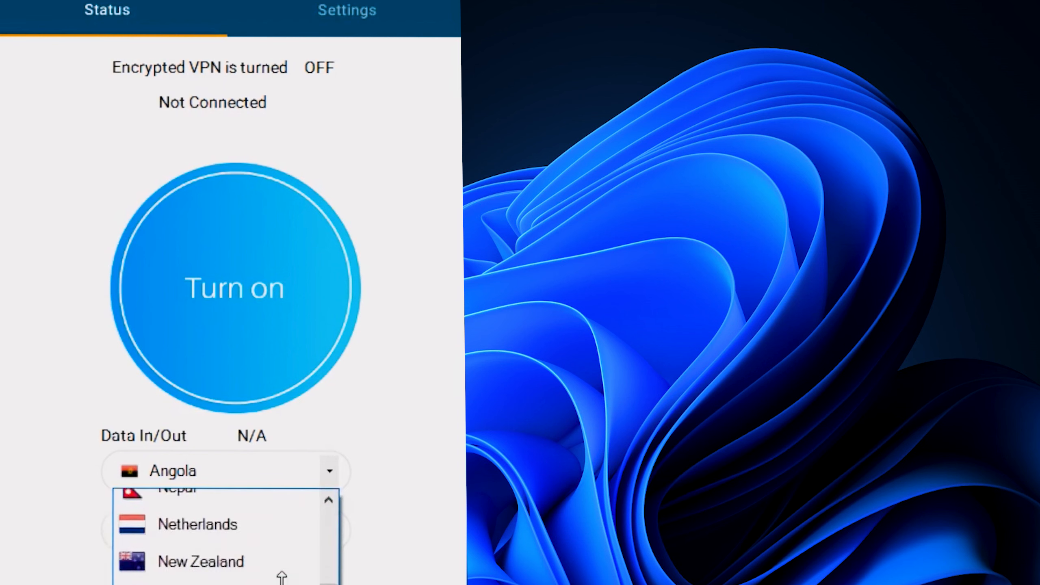
{"action": "scroll", "scroll_direction": "down", "scroll_amount": 3}
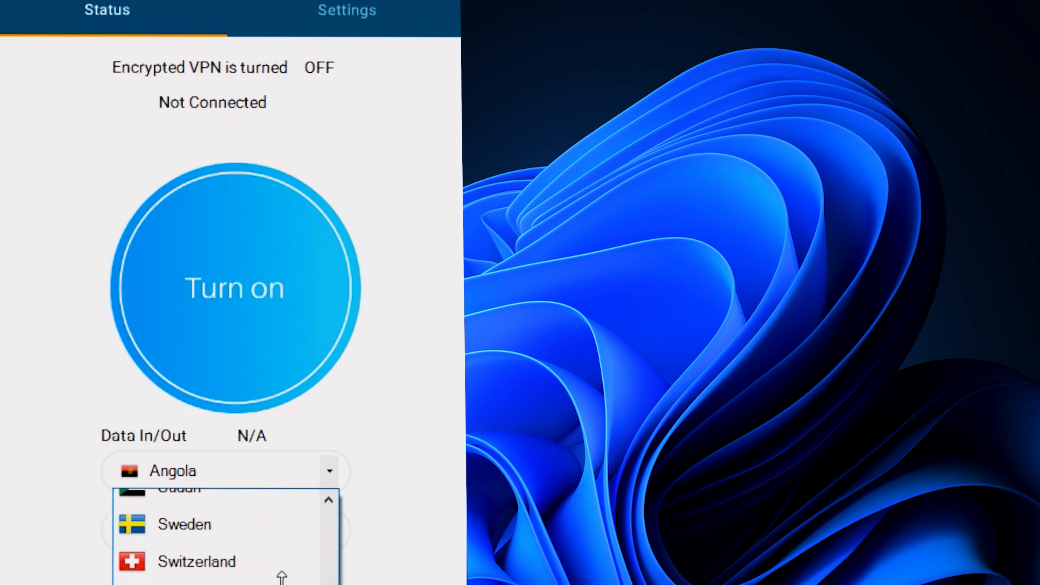
{"action": "scroll", "scroll_direction": "down", "scroll_amount": 3}
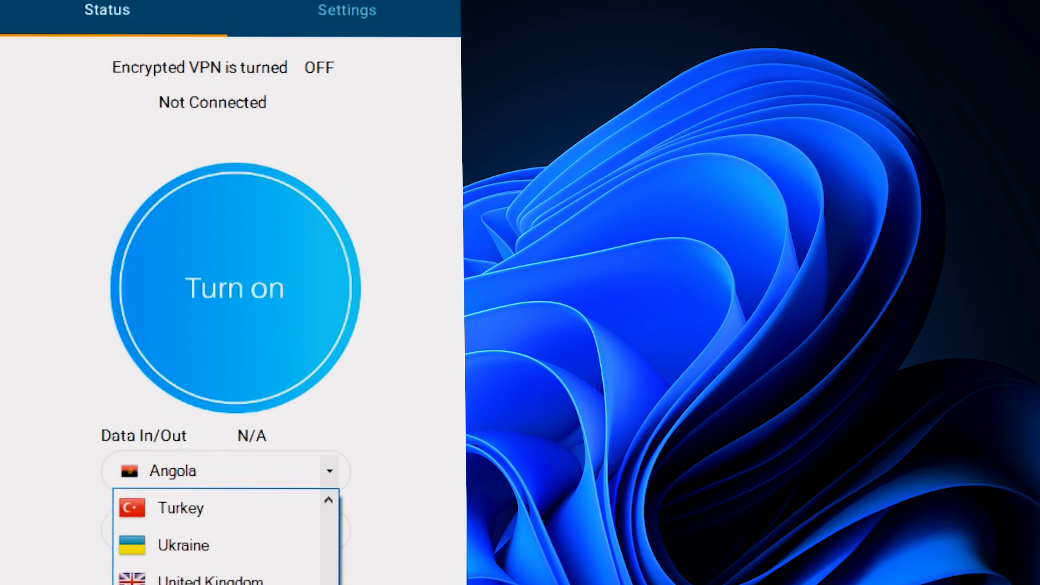